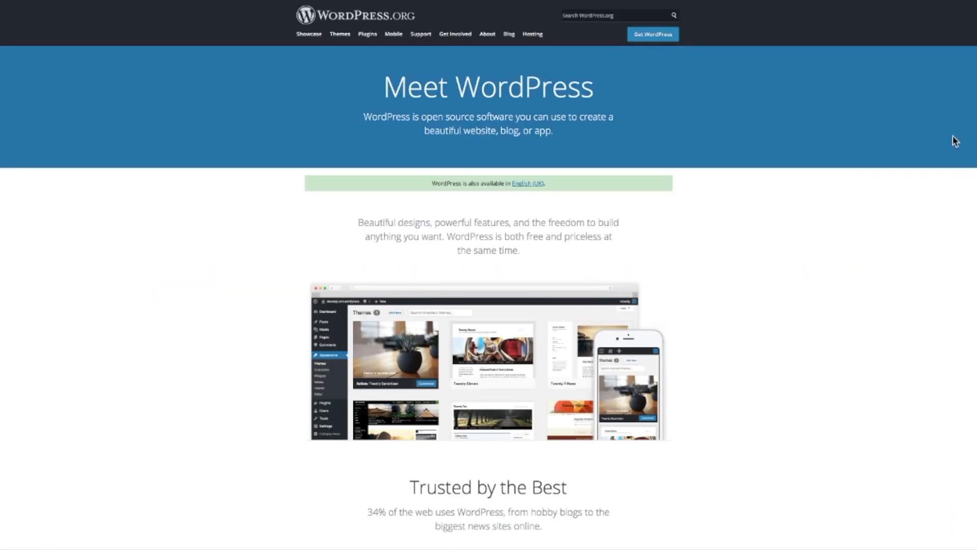
{"action": "scroll", "scroll_direction": "down", "scroll_amount": 3}
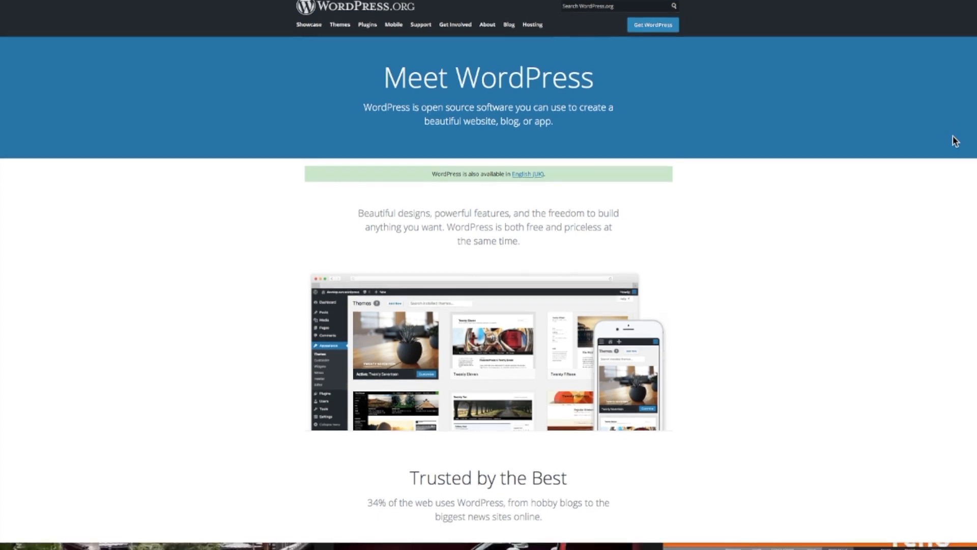
{"action": "scroll", "scroll_direction": "down", "scroll_amount": 3}
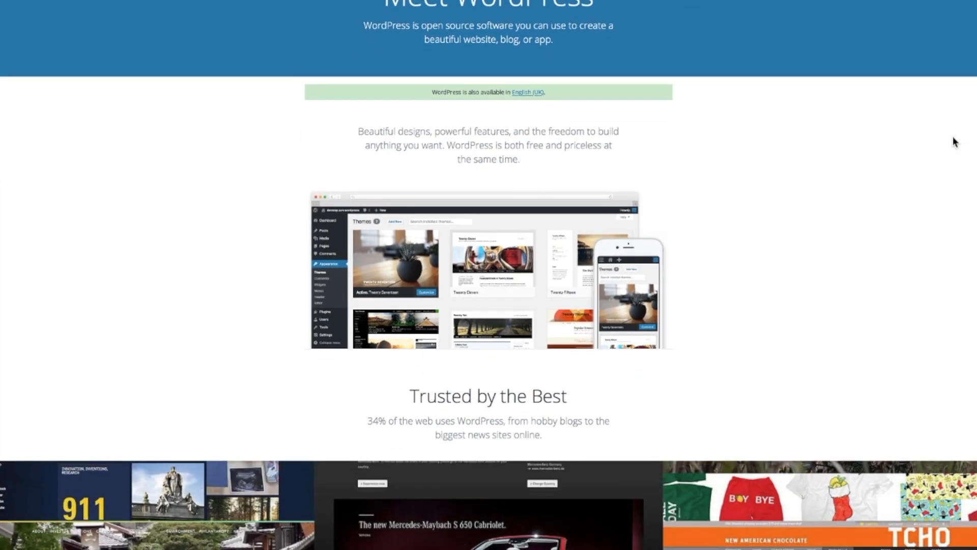
{"action": "scroll", "scroll_direction": "down", "scroll_amount": 3}
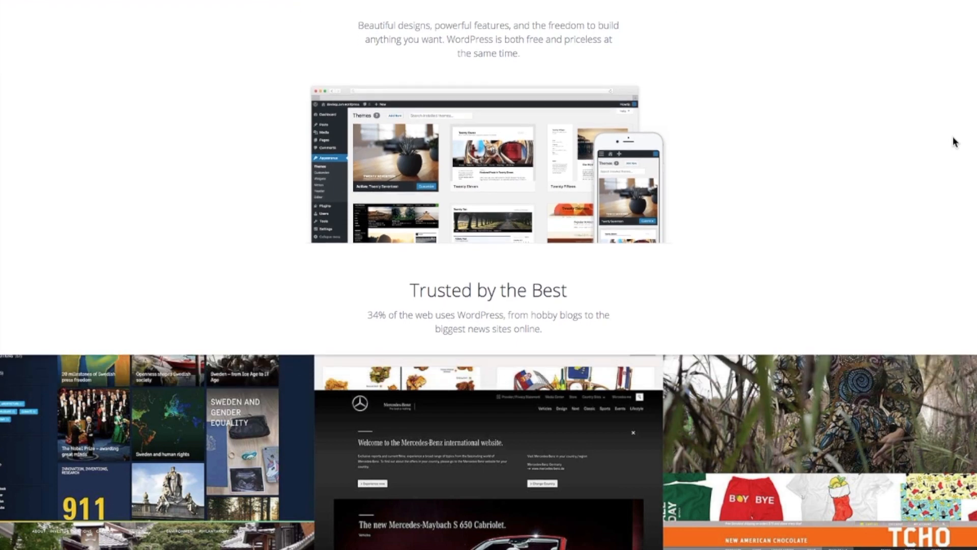
{"action": "scroll", "scroll_direction": "down", "scroll_amount": 3}
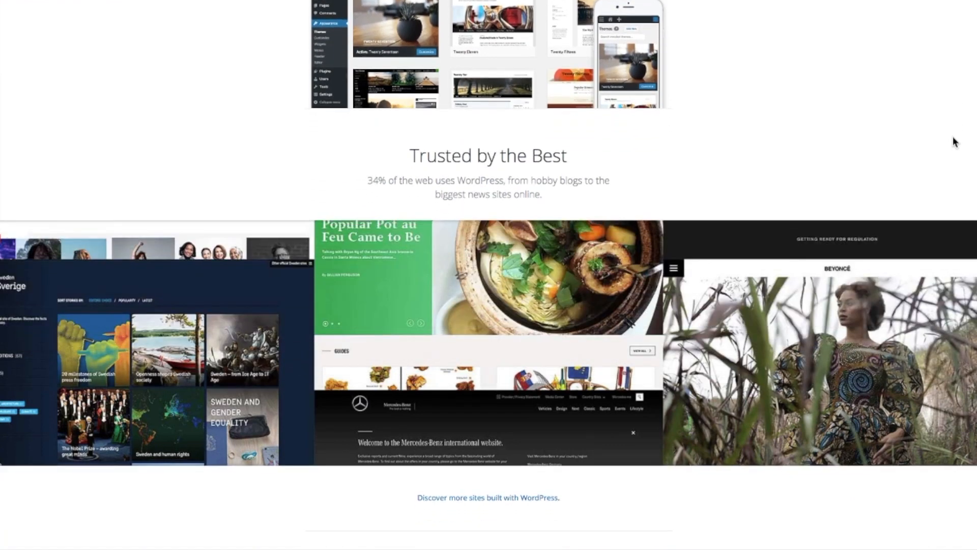
{"action": "scroll", "scroll_direction": "down", "scroll_amount": 3}
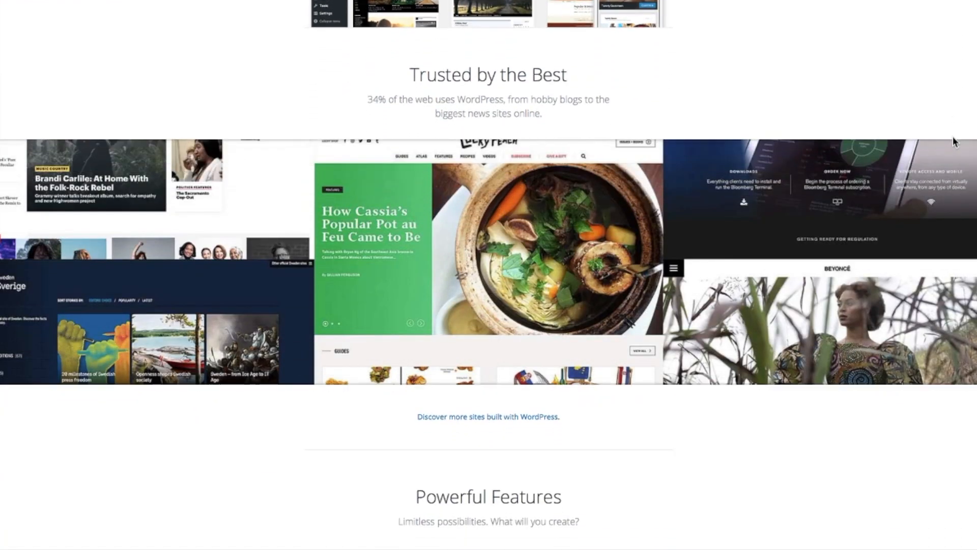
{"action": "scroll", "scroll_direction": "down", "scroll_amount": 3}
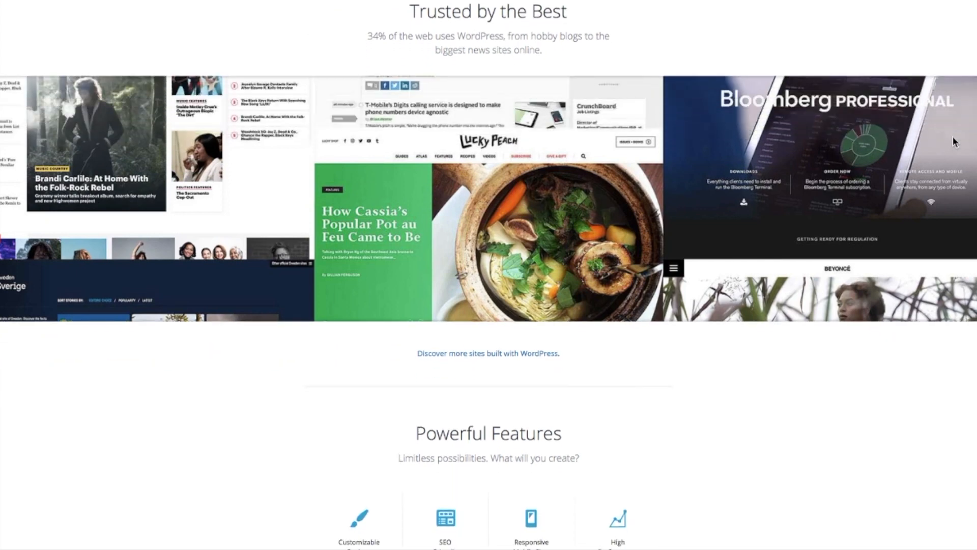
{"action": "scroll", "scroll_direction": "down", "scroll_amount": 3}
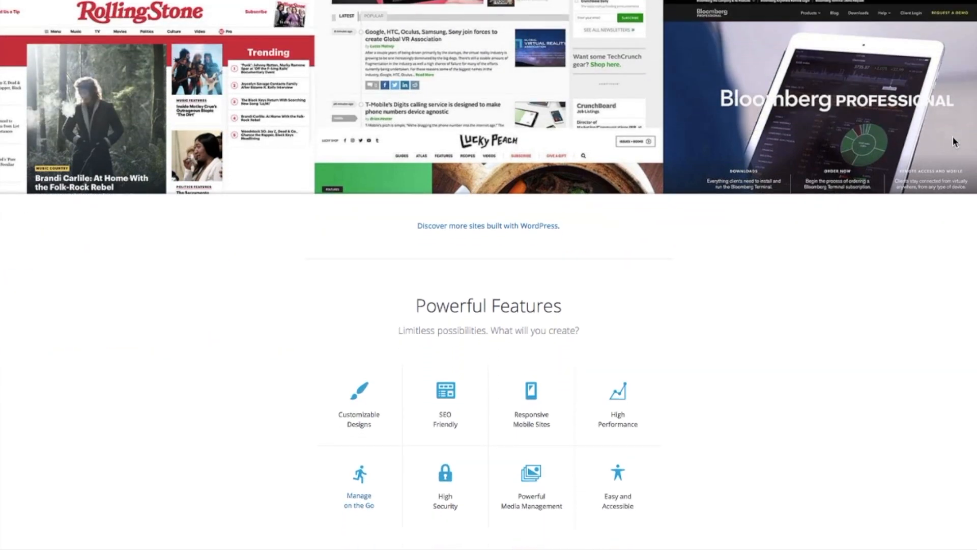
{"action": "scroll", "scroll_direction": "down", "scroll_amount": 3}
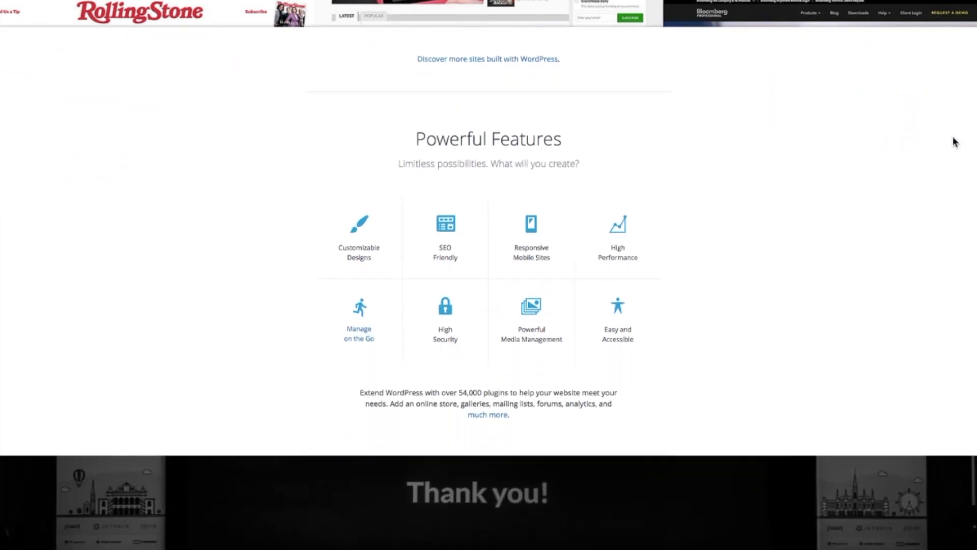
{"action": "scroll", "scroll_direction": "down", "scroll_amount": 3}
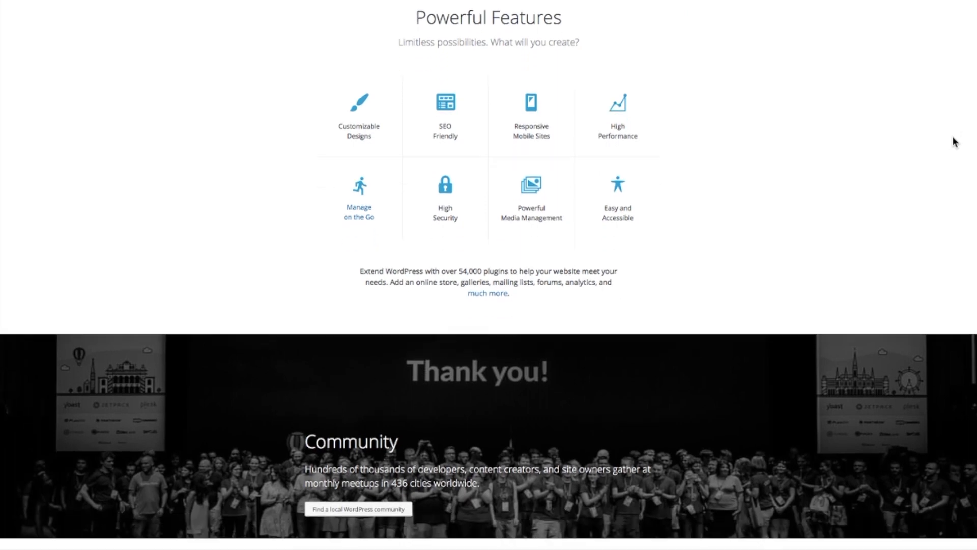
{"action": "scroll", "scroll_direction": "down", "scroll_amount": 3}
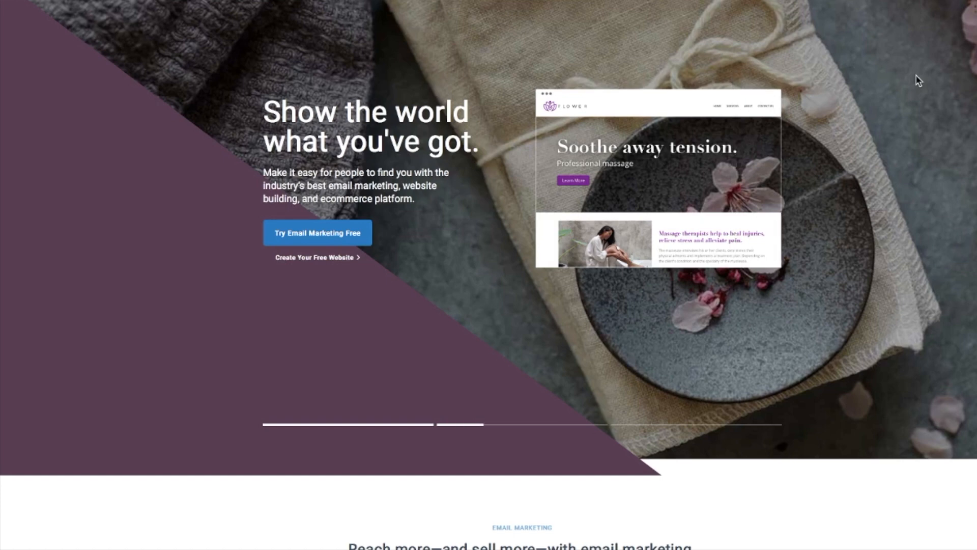
{"action": "scroll", "scroll_direction": "down", "scroll_amount": 3}
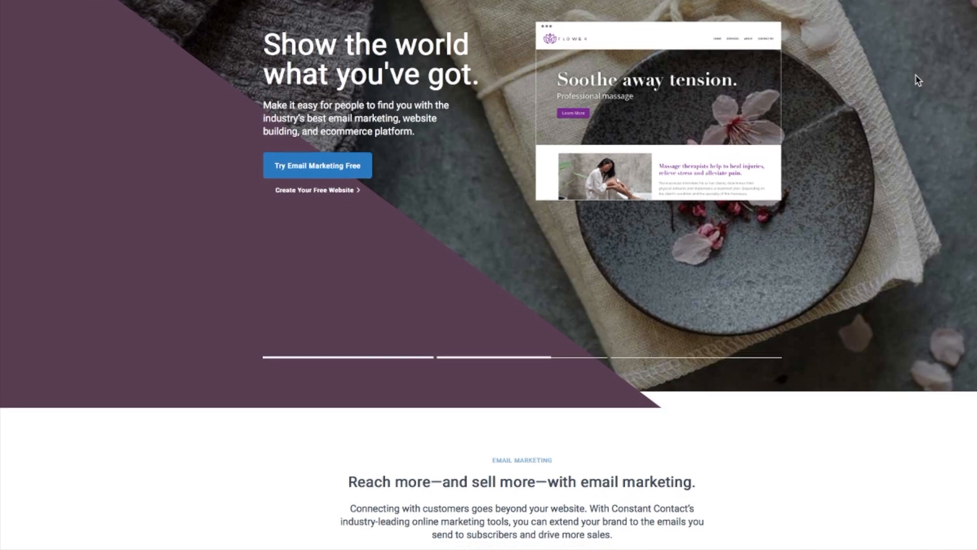
{"action": "scroll", "scroll_direction": "down", "scroll_amount": 3}
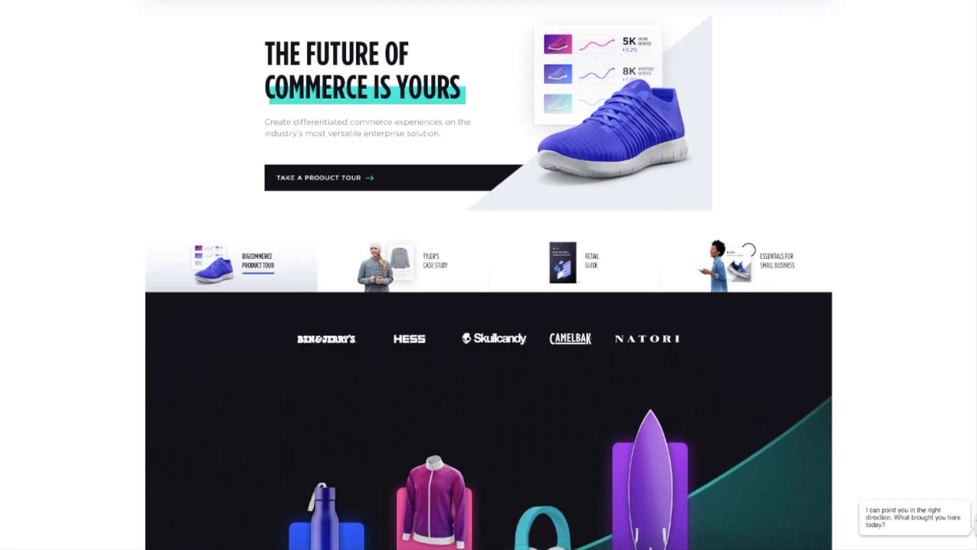
{"action": "scroll", "scroll_direction": "down", "scroll_amount": 3}
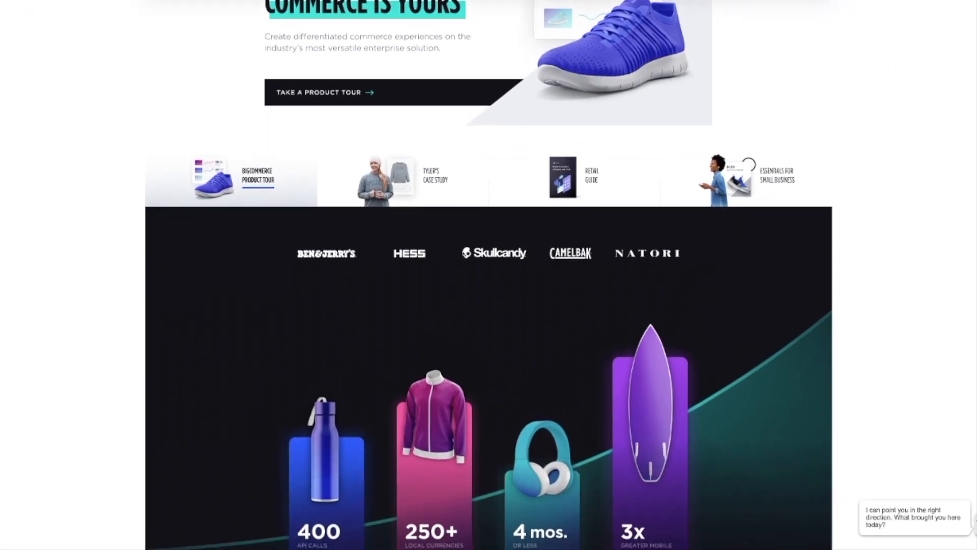
{"action": "scroll", "scroll_direction": "down", "scroll_amount": 3}
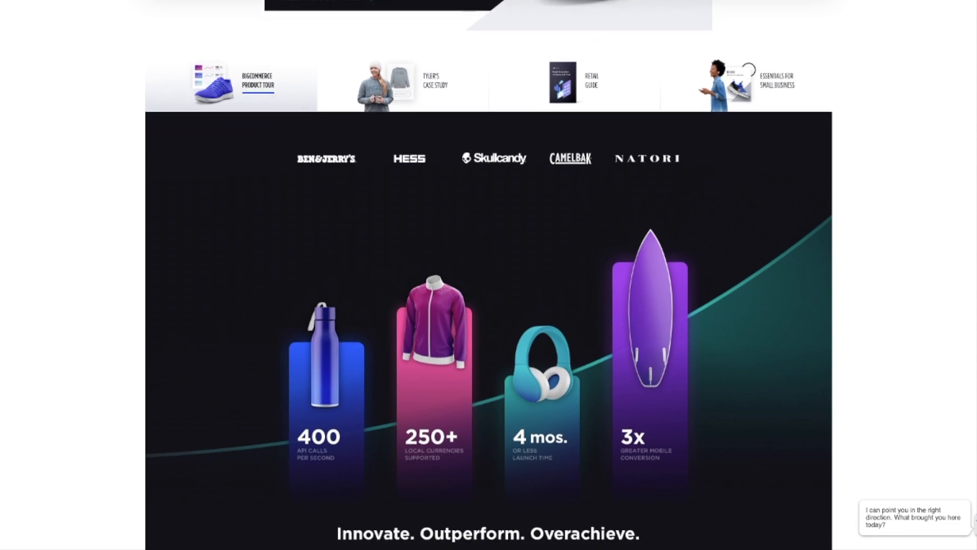
{"action": "scroll", "scroll_direction": "down", "scroll_amount": 3}
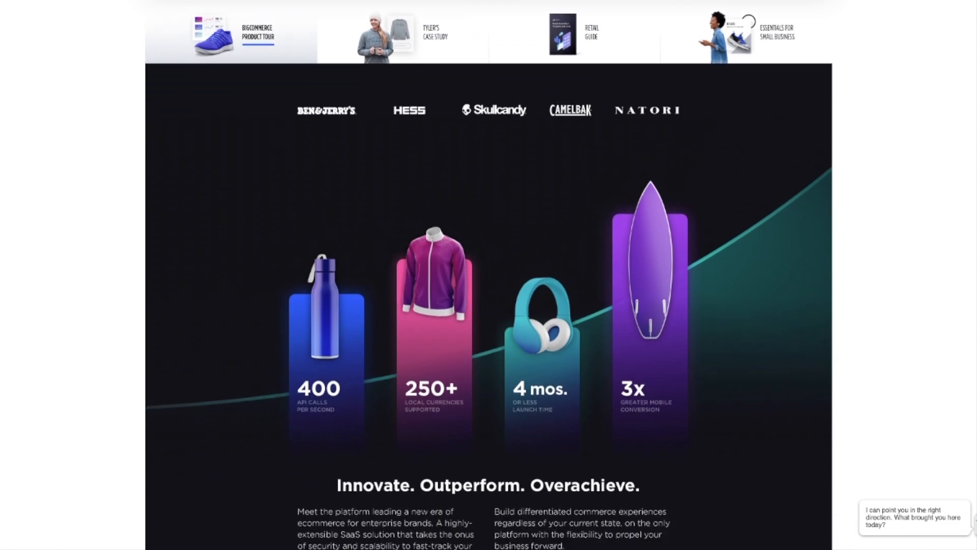
{"action": "scroll", "scroll_direction": "down", "scroll_amount": 3}
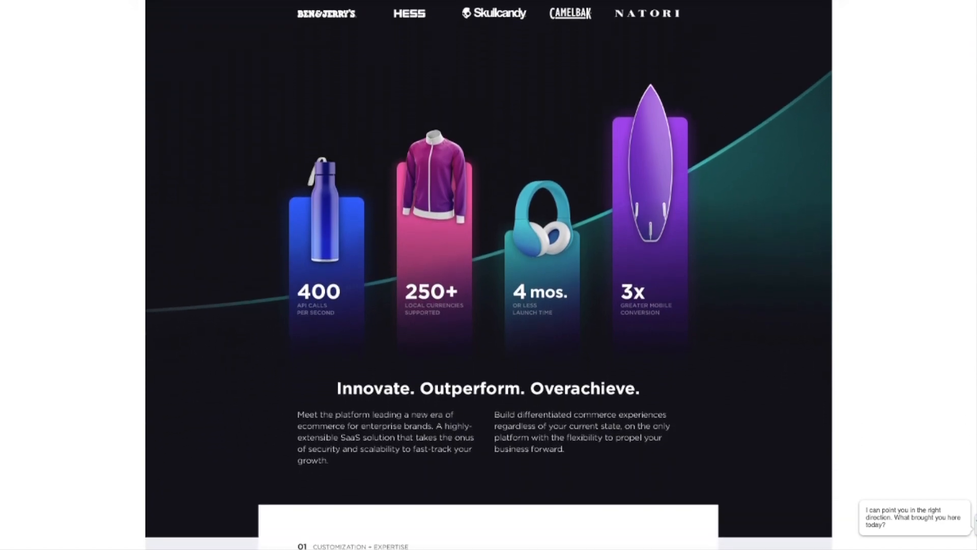
{"action": "scroll", "scroll_direction": "down", "scroll_amount": 3}
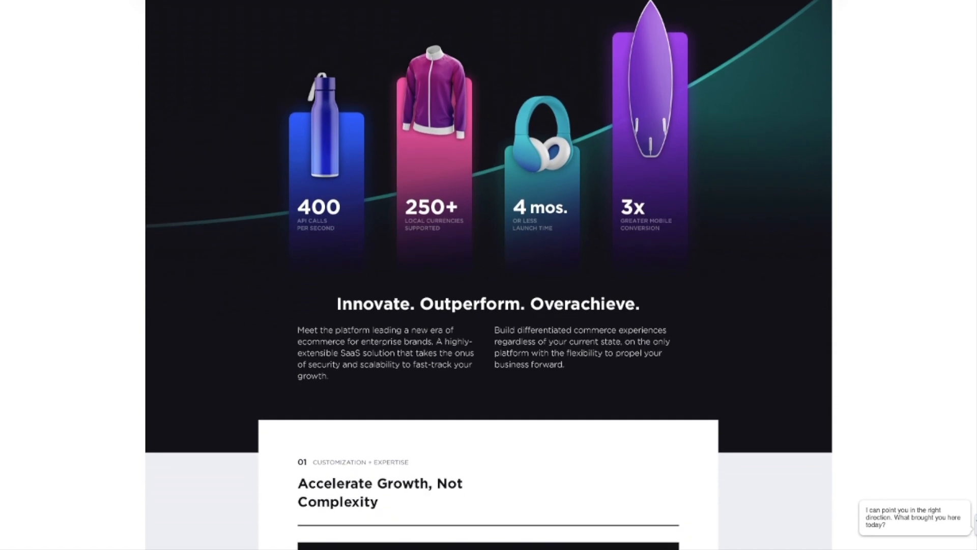
{"action": "scroll", "scroll_direction": "down", "scroll_amount": 3}
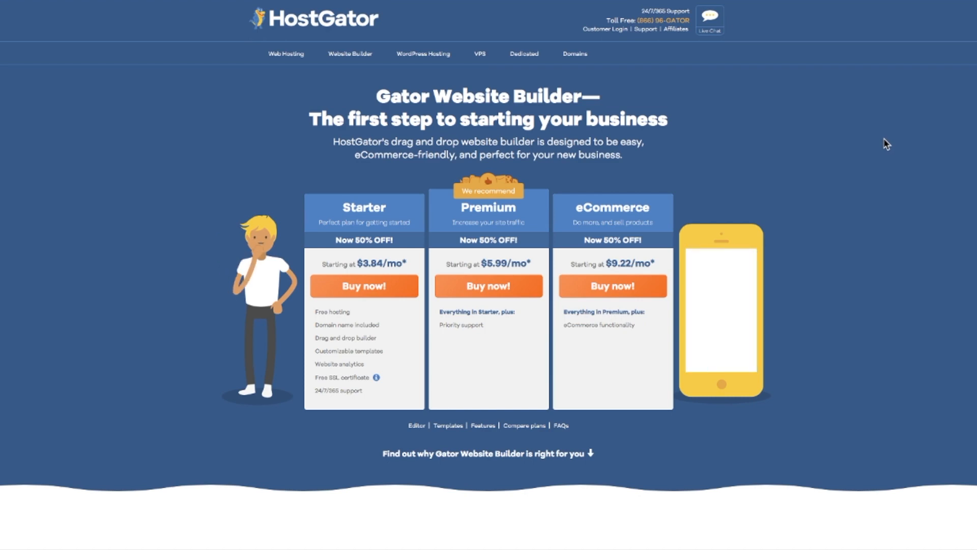
{"action": "scroll", "scroll_direction": "down", "scroll_amount": 3}
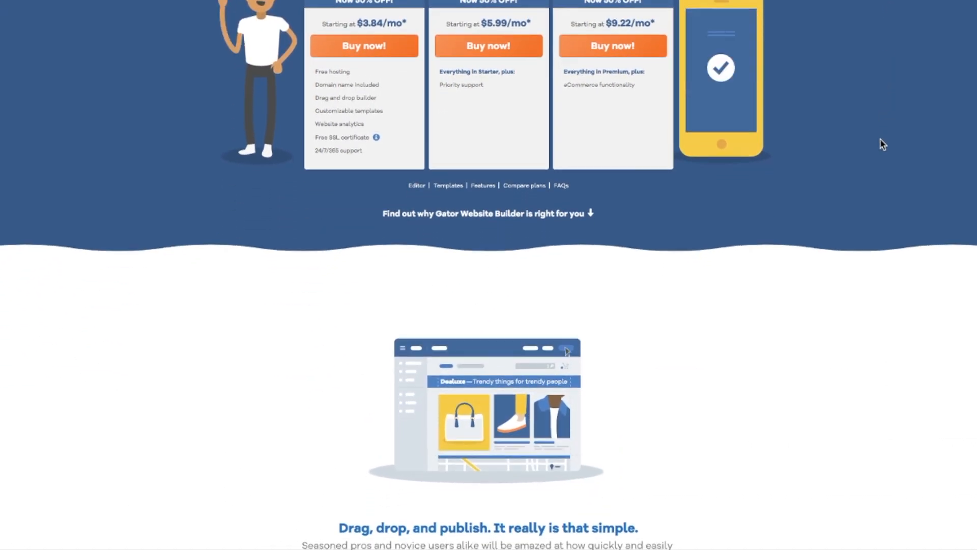
{"action": "scroll", "scroll_direction": "down", "scroll_amount": 3}
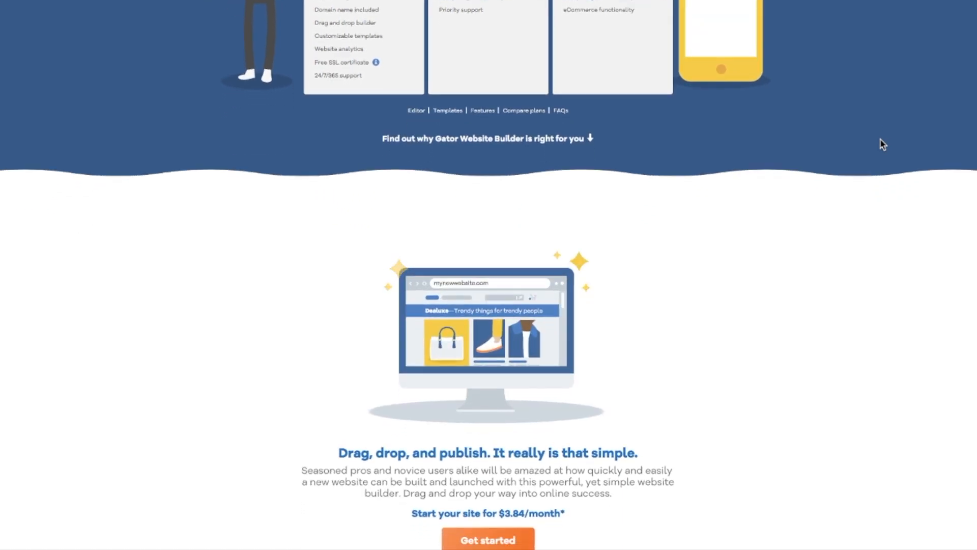
{"action": "scroll", "scroll_direction": "down", "scroll_amount": 3}
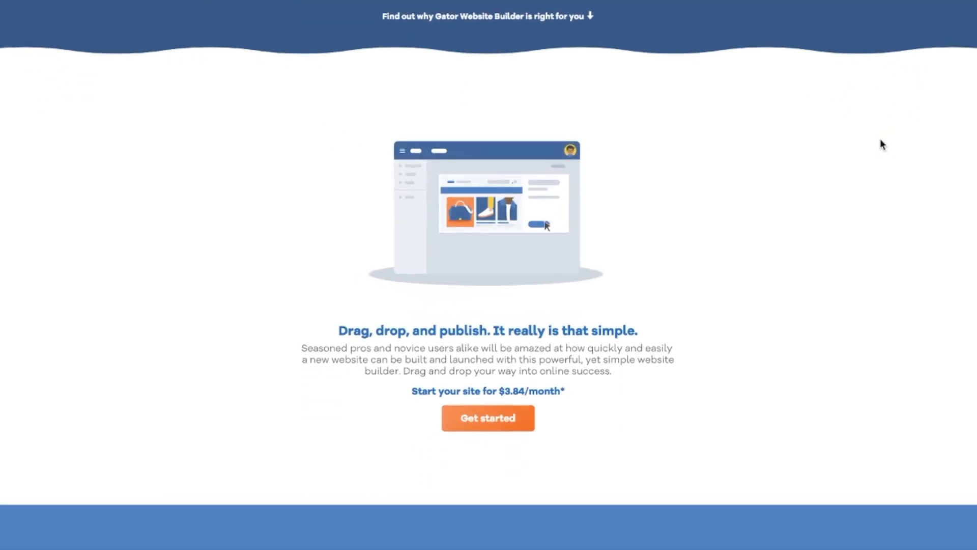
{"action": "scroll", "scroll_direction": "down", "scroll_amount": 3}
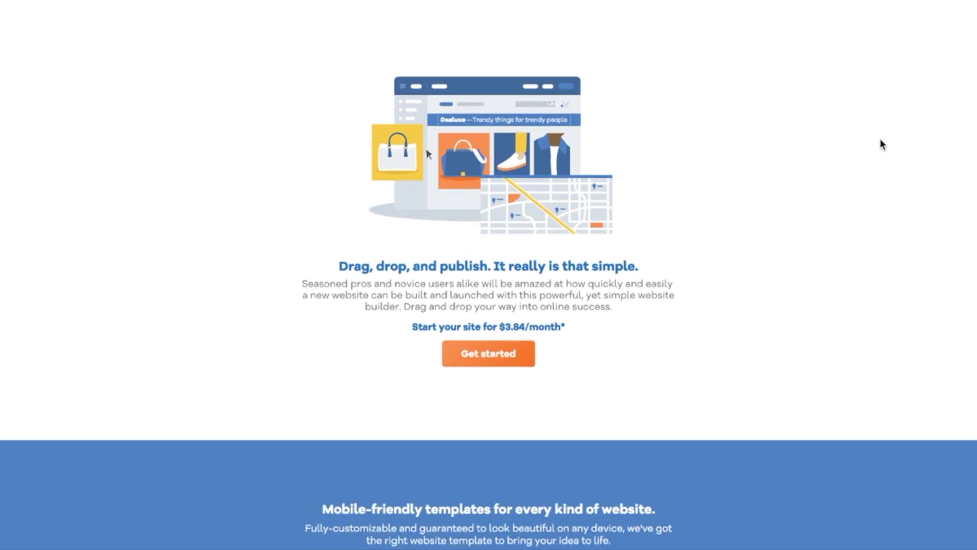
{"action": "scroll", "scroll_direction": "down", "scroll_amount": 3}
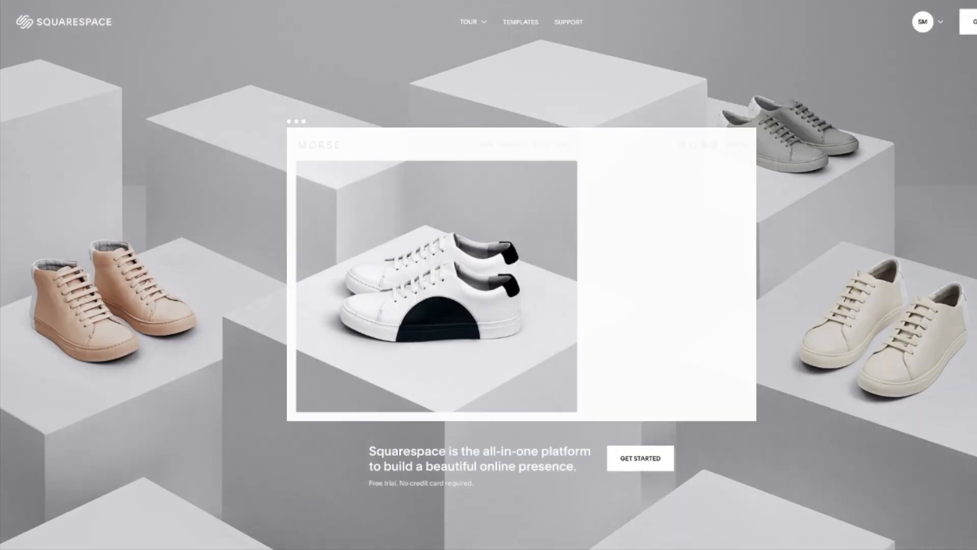
{"action": "scroll", "scroll_direction": "down", "scroll_amount": 3}
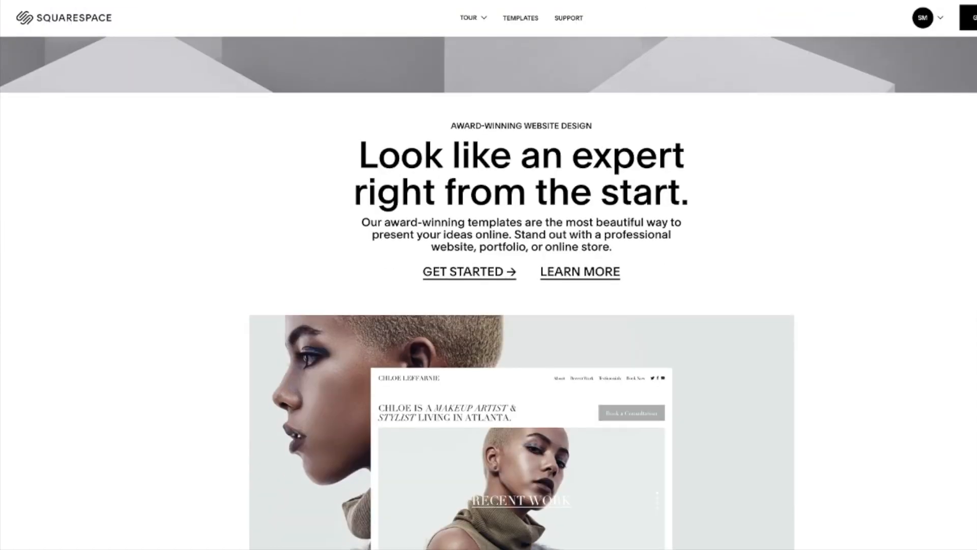
{"action": "scroll", "scroll_direction": "down", "scroll_amount": 3}
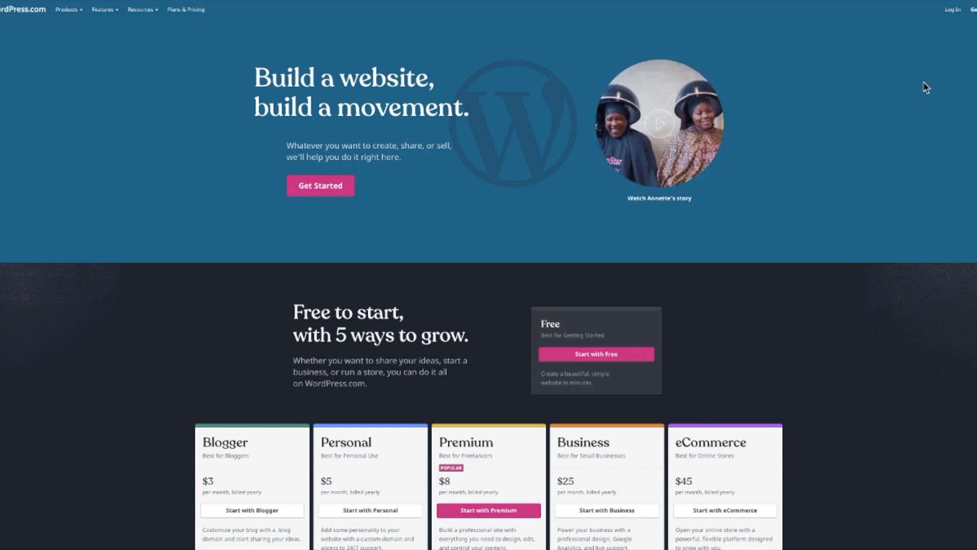
{"action": "scroll", "scroll_direction": "down", "scroll_amount": 3}
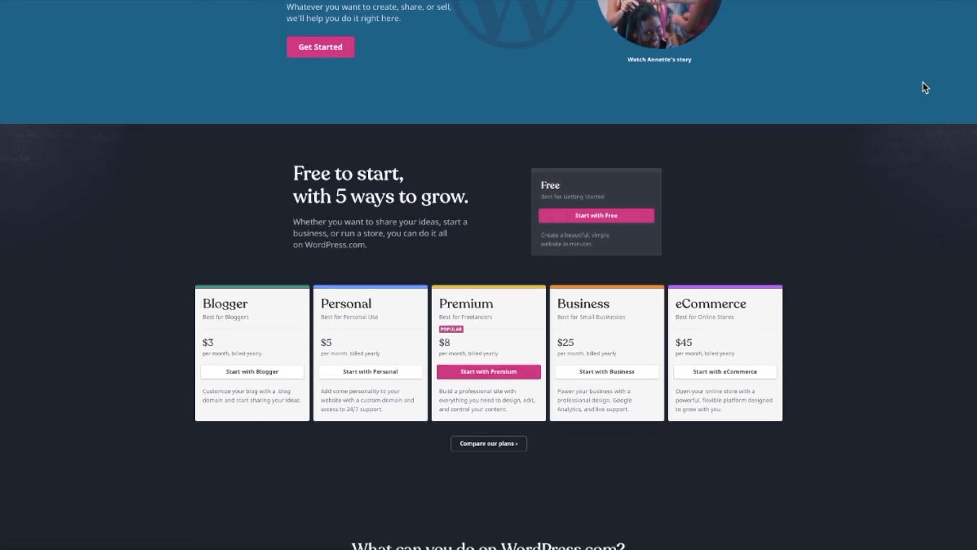
{"action": "scroll", "scroll_direction": "down", "scroll_amount": 3}
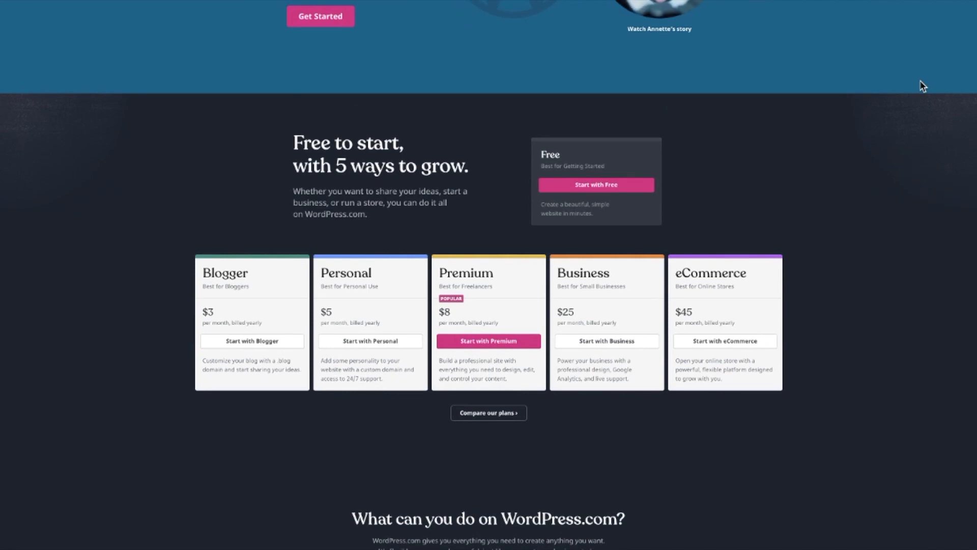
{"action": "scroll", "scroll_direction": "down", "scroll_amount": 3}
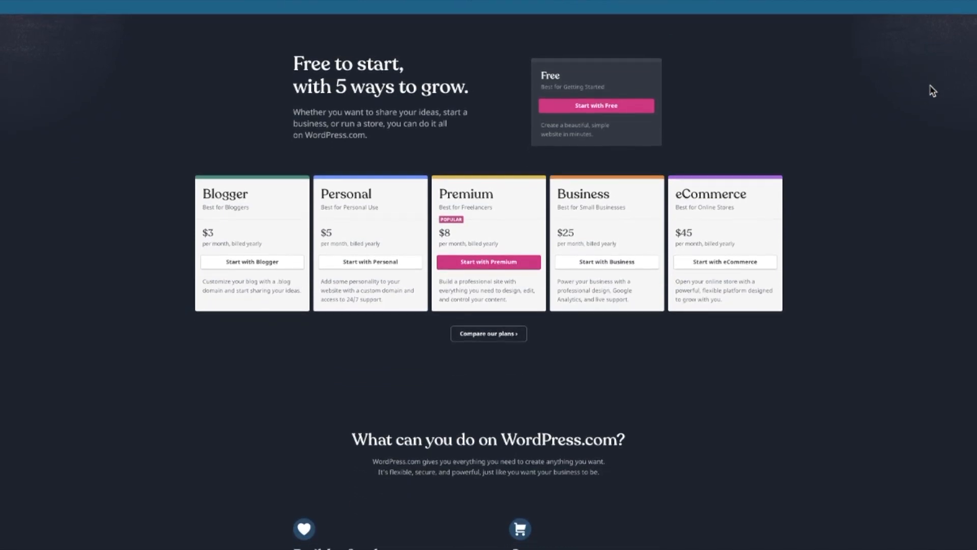